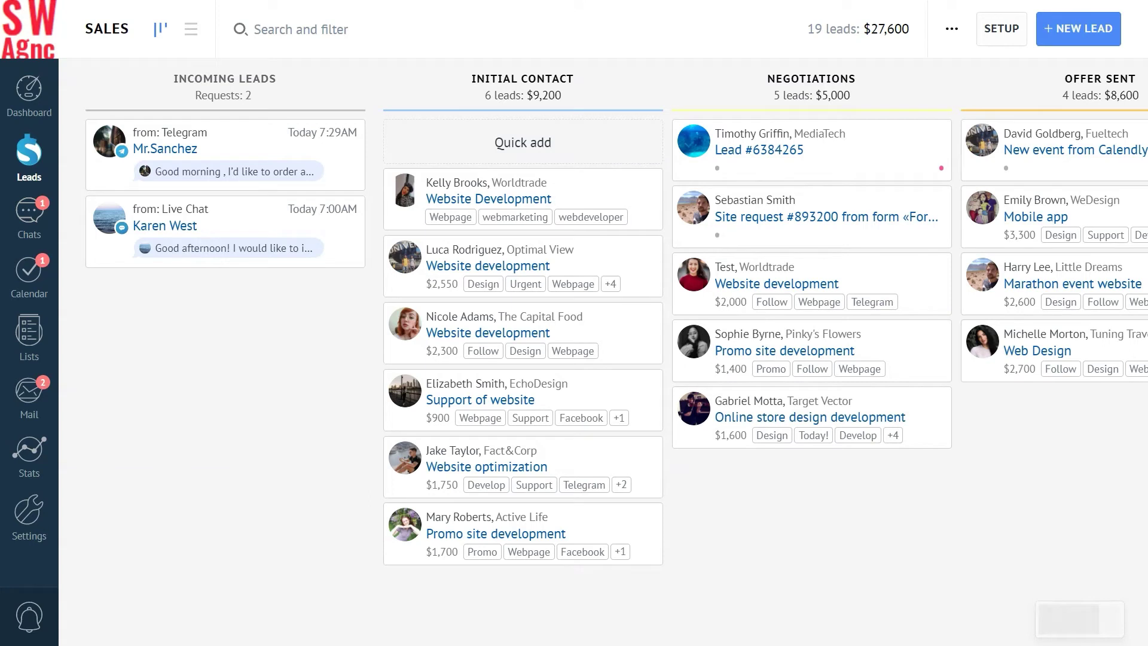
- Go to the Sales pipeline setup showing lead sources with incoming leads and duplicate control on
left_click(1001, 29)
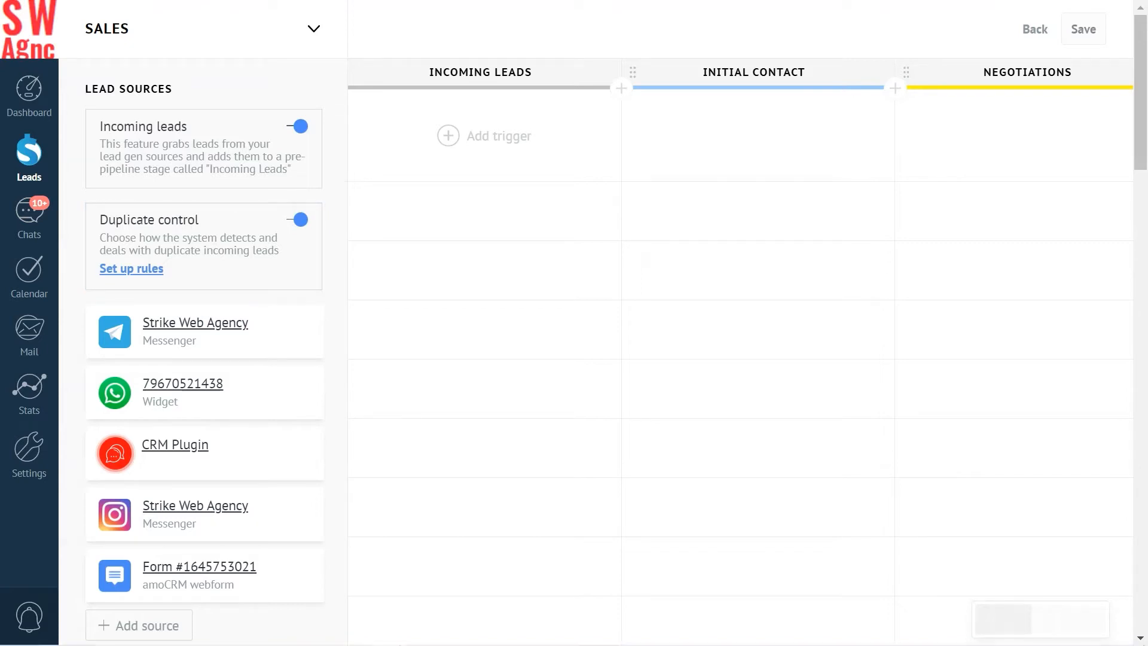
- Bring up the duplicate control lead-source settings via 'Set up rules'
left_click(131, 267)
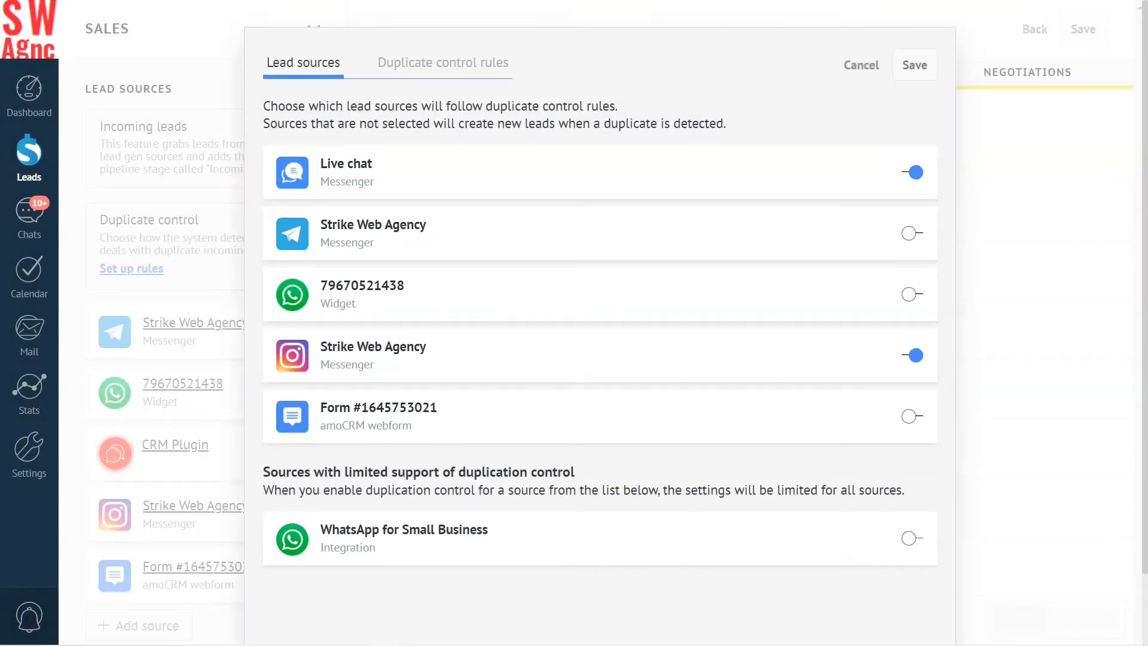
left_click(916, 232)
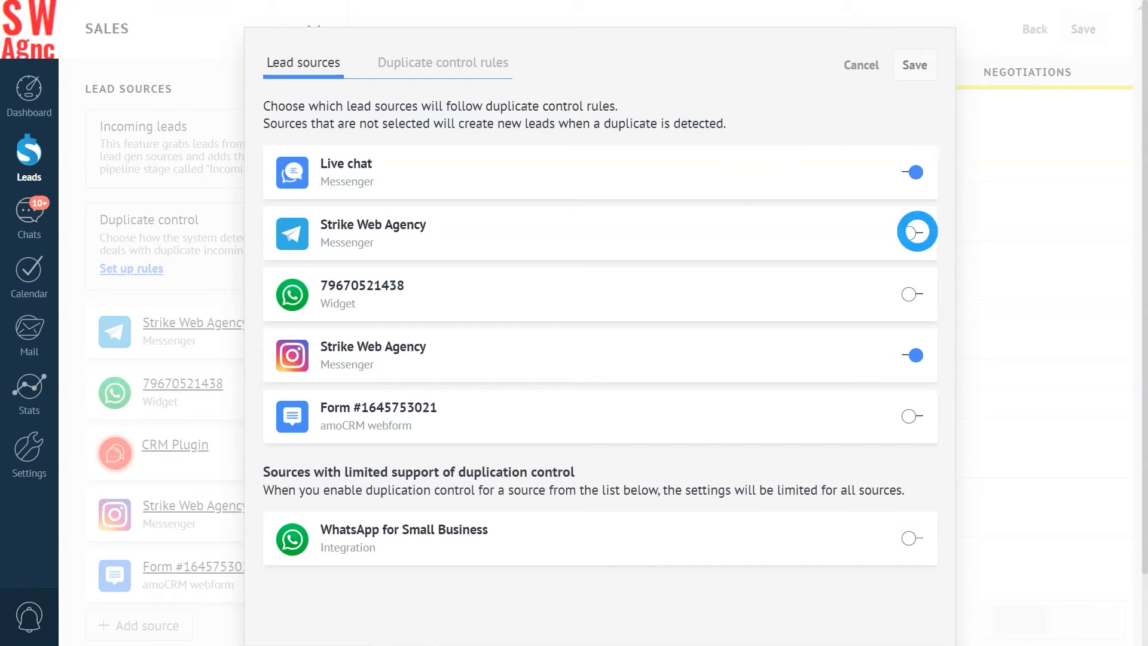
left_click(915, 295)
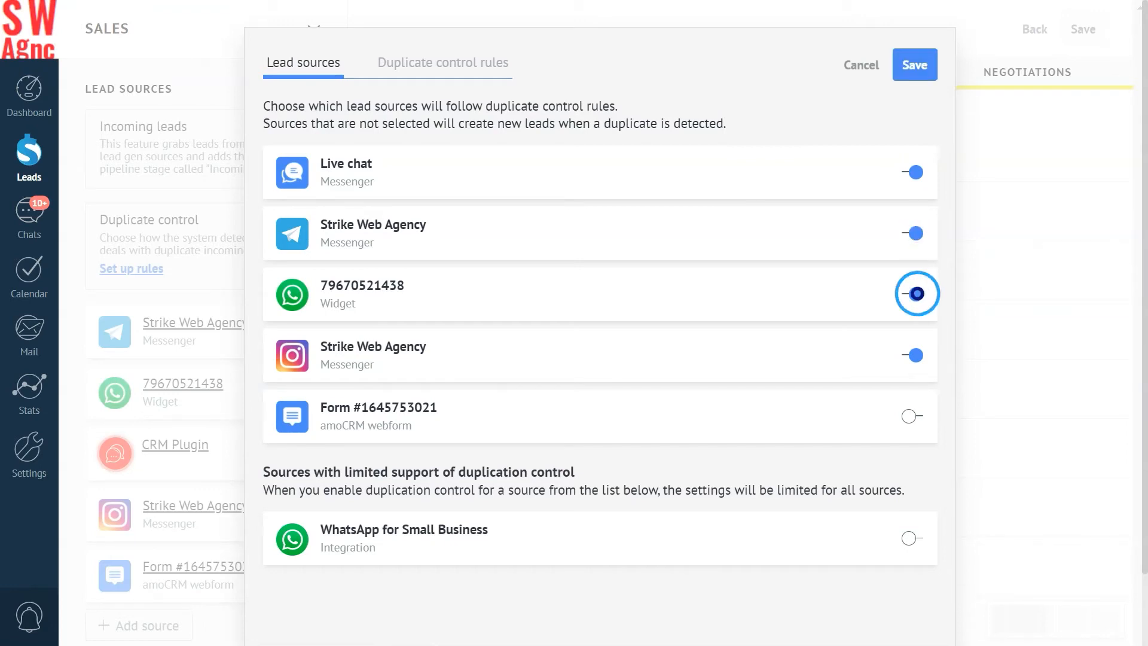
left_click(914, 416)
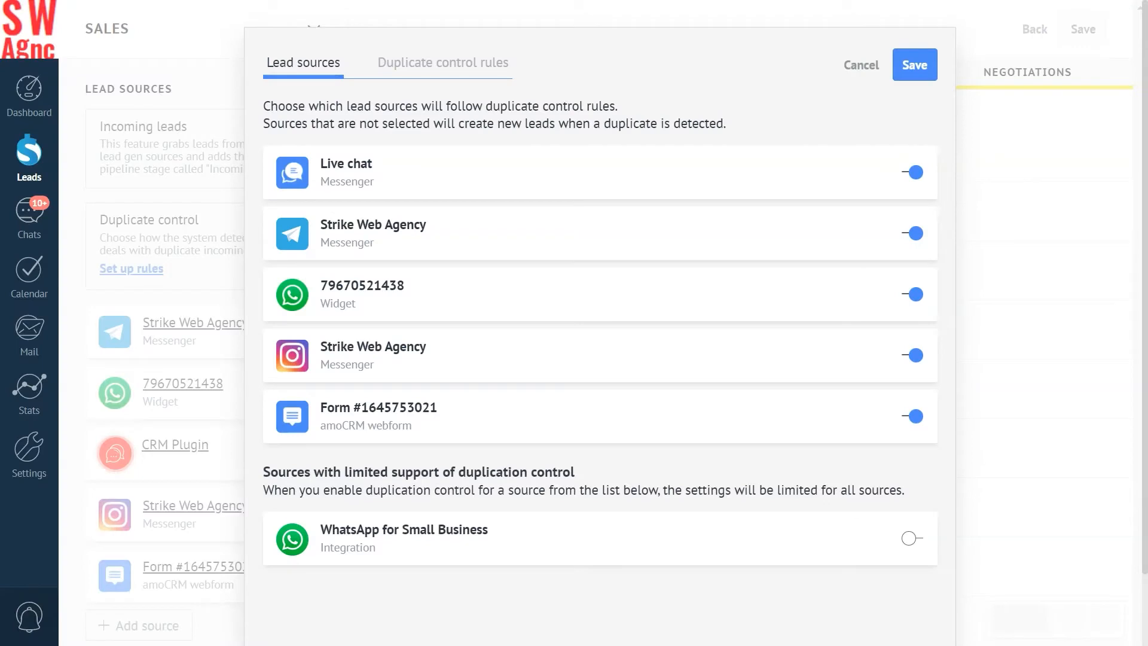
left_click(908, 538)
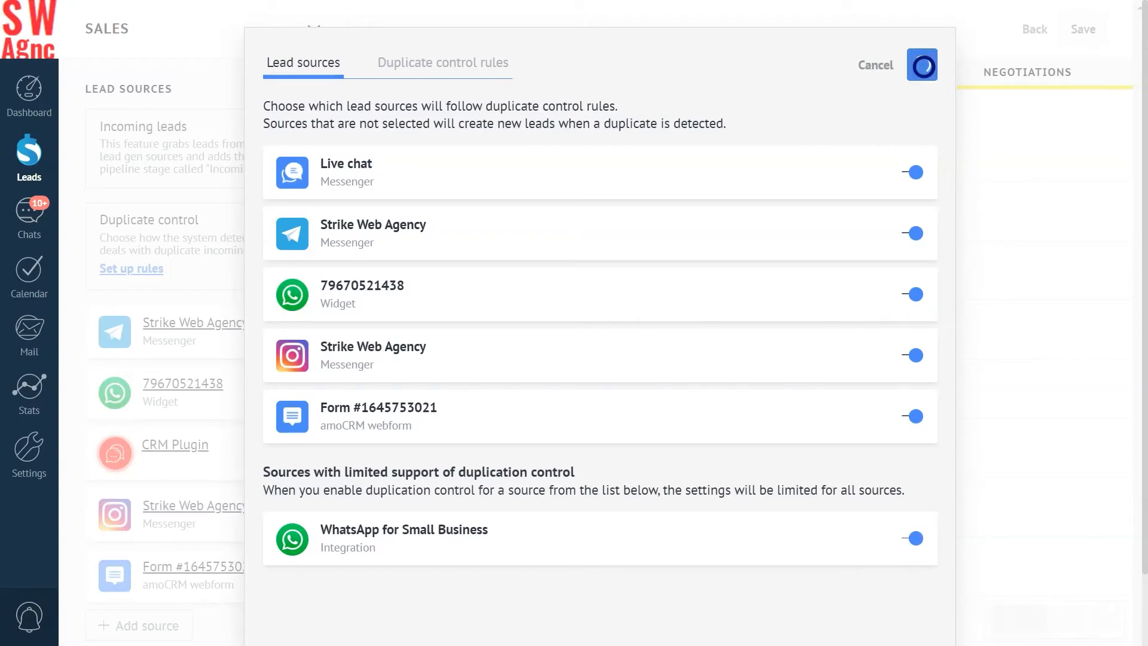
left_click(875, 65)
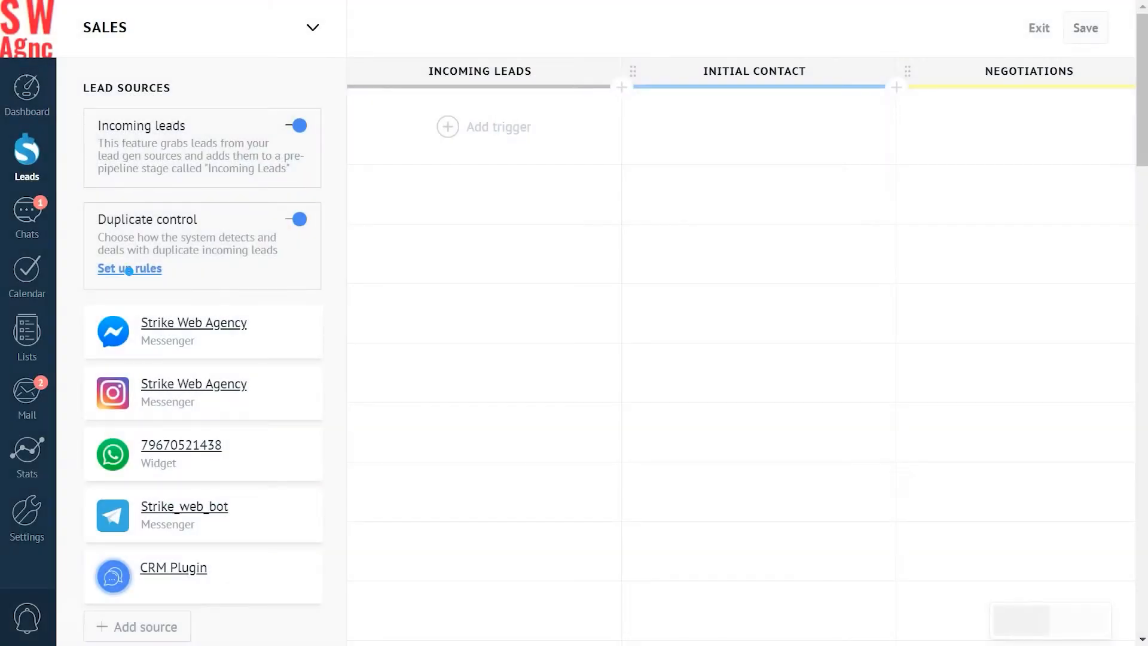
- Reopen duplicate control settings and show the rules with all five detection methods checked
left_click(129, 268)
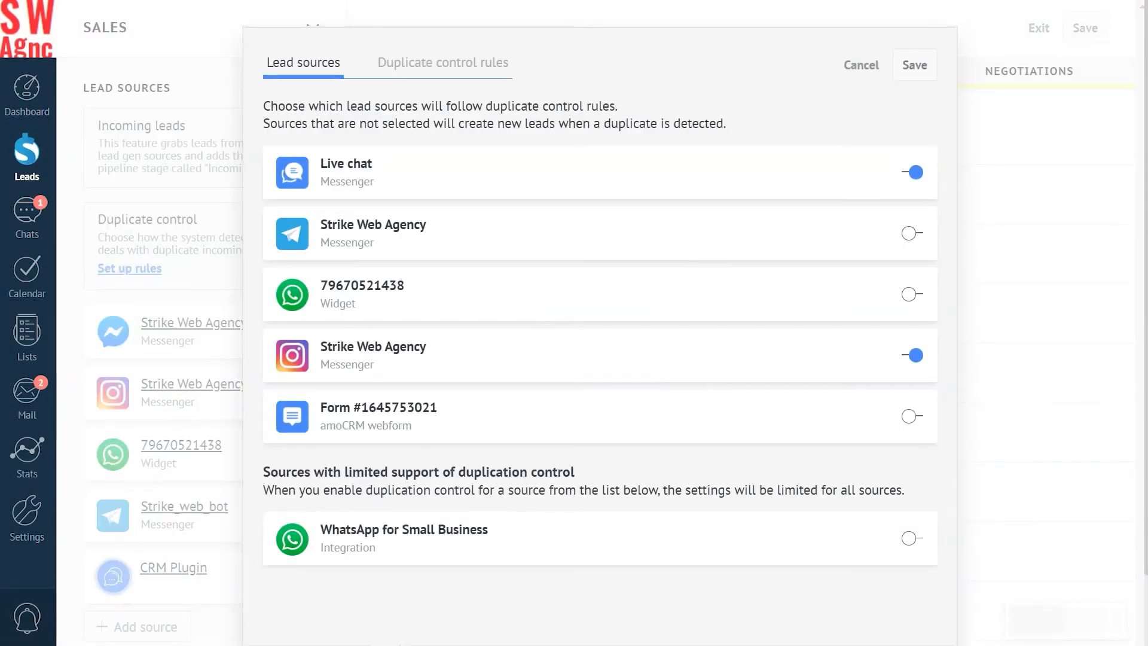
left_click(442, 62)
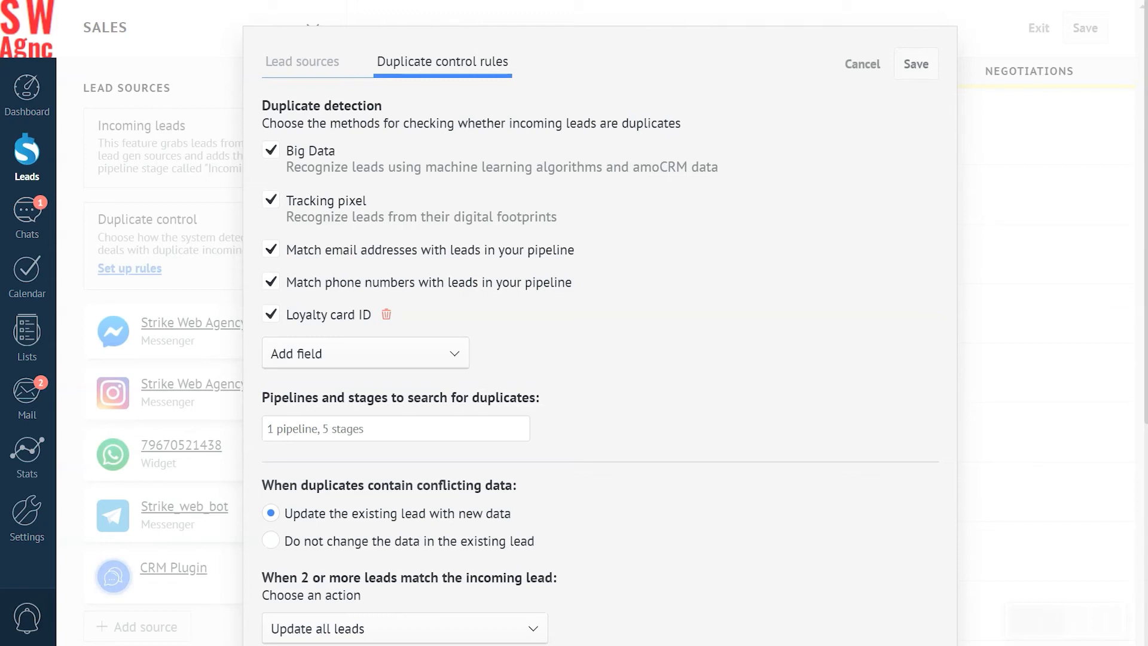
left_click(395, 428)
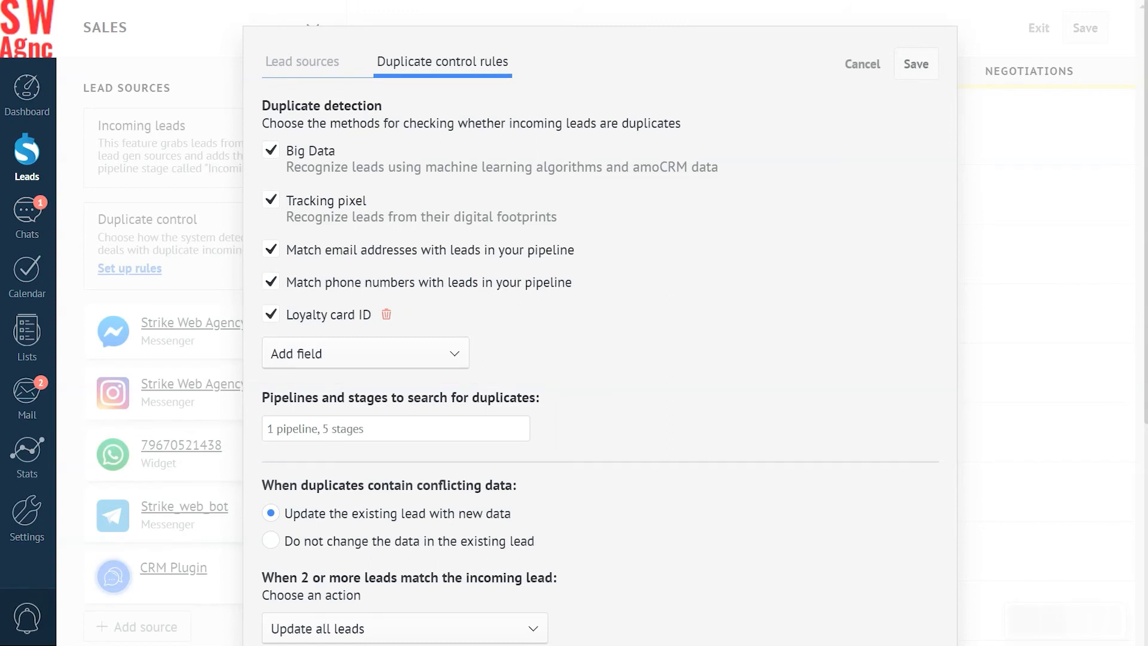
left_click(395, 428)
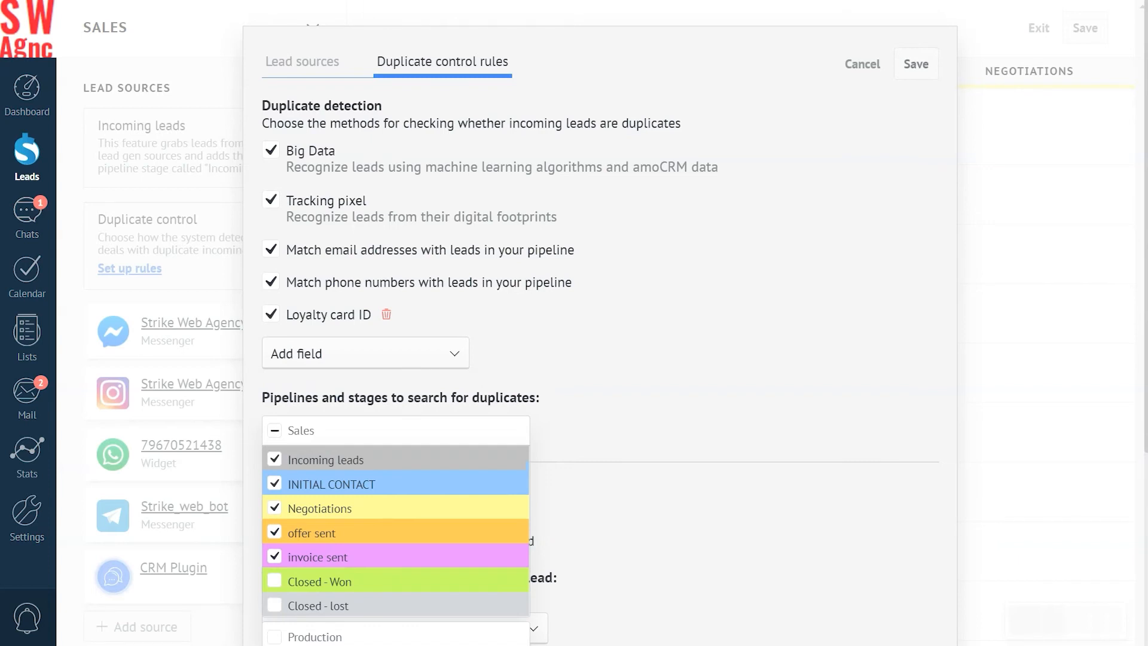
left_click(395, 429)
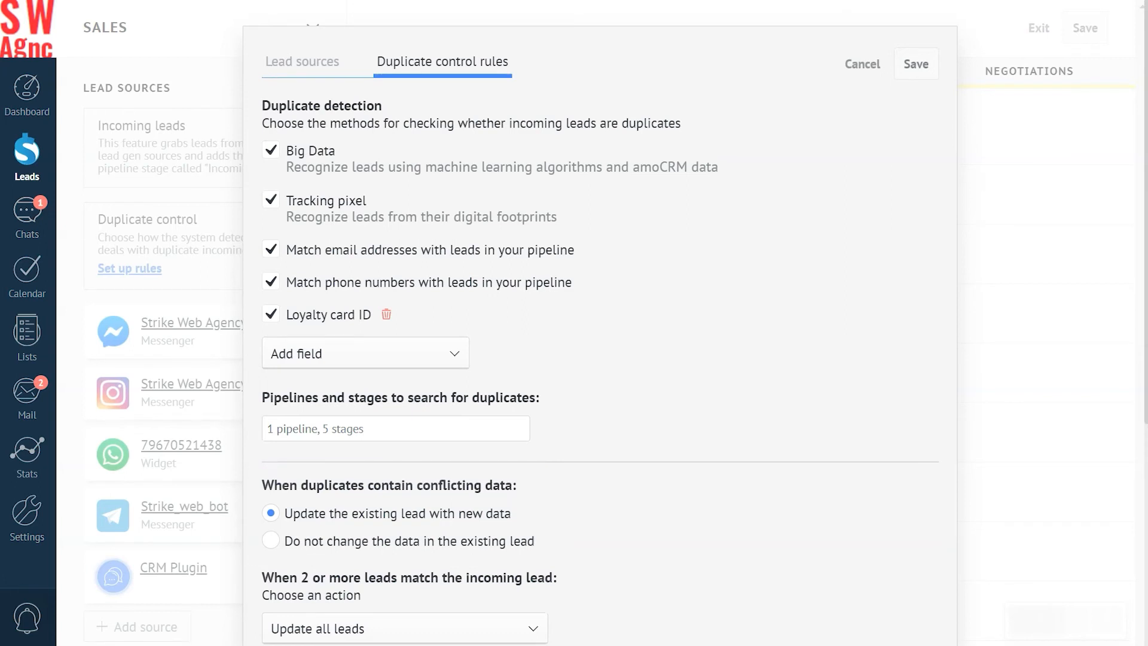
- Keep conflicting data set to update the existing lead and add a task after merging duplicates
left_click(270, 540)
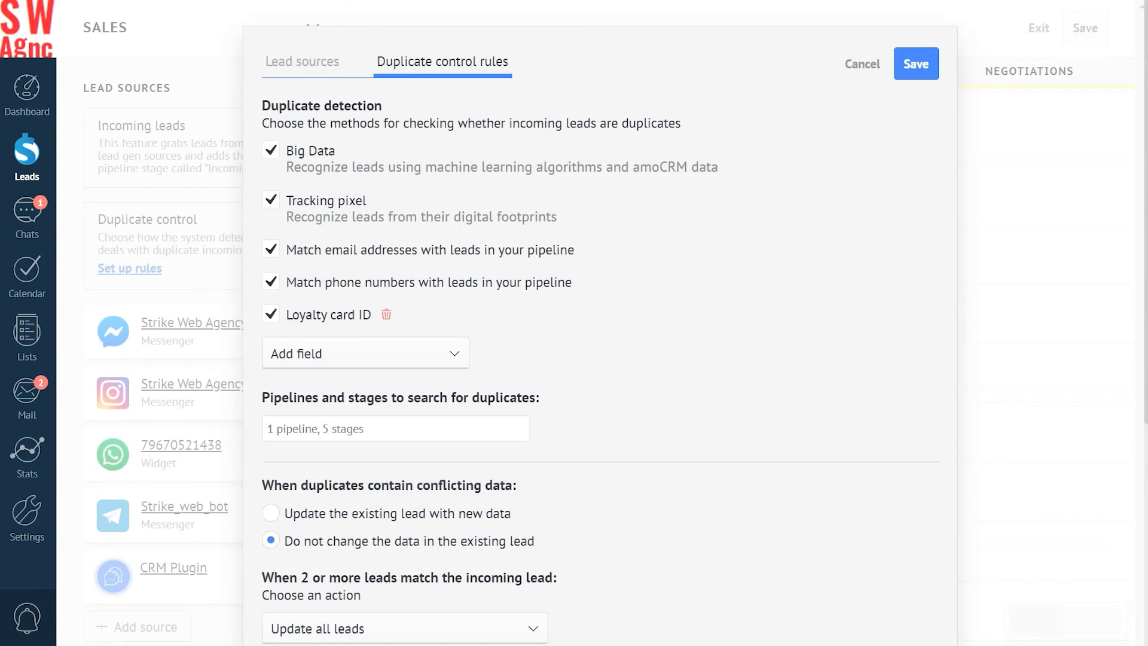
left_click(270, 514)
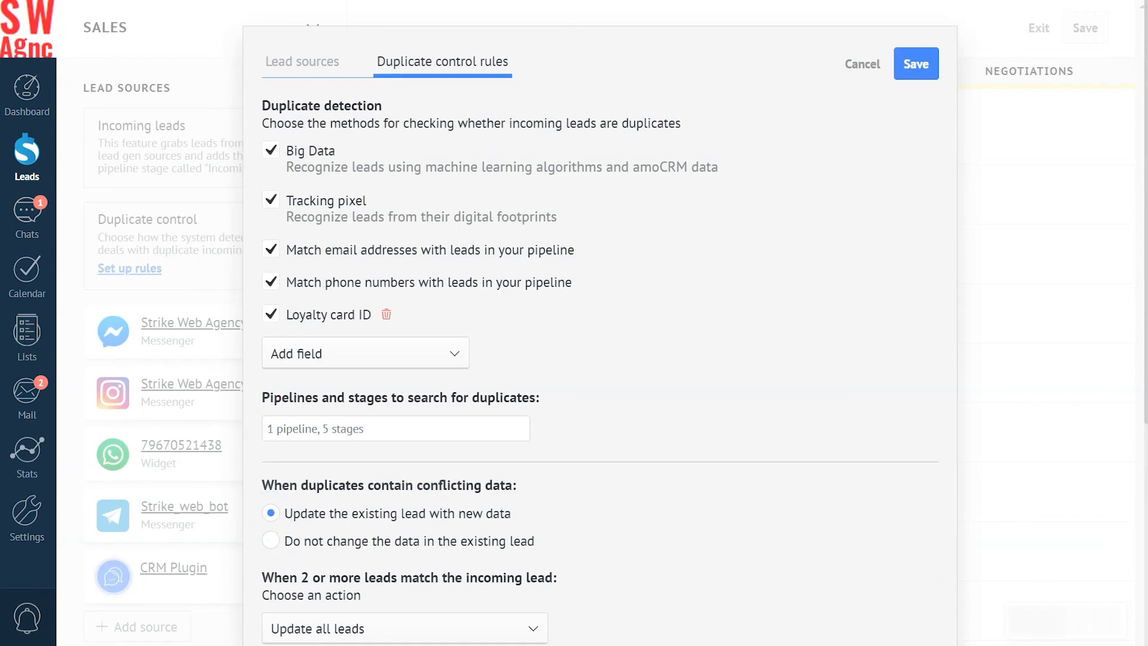
scroll("down", 3)
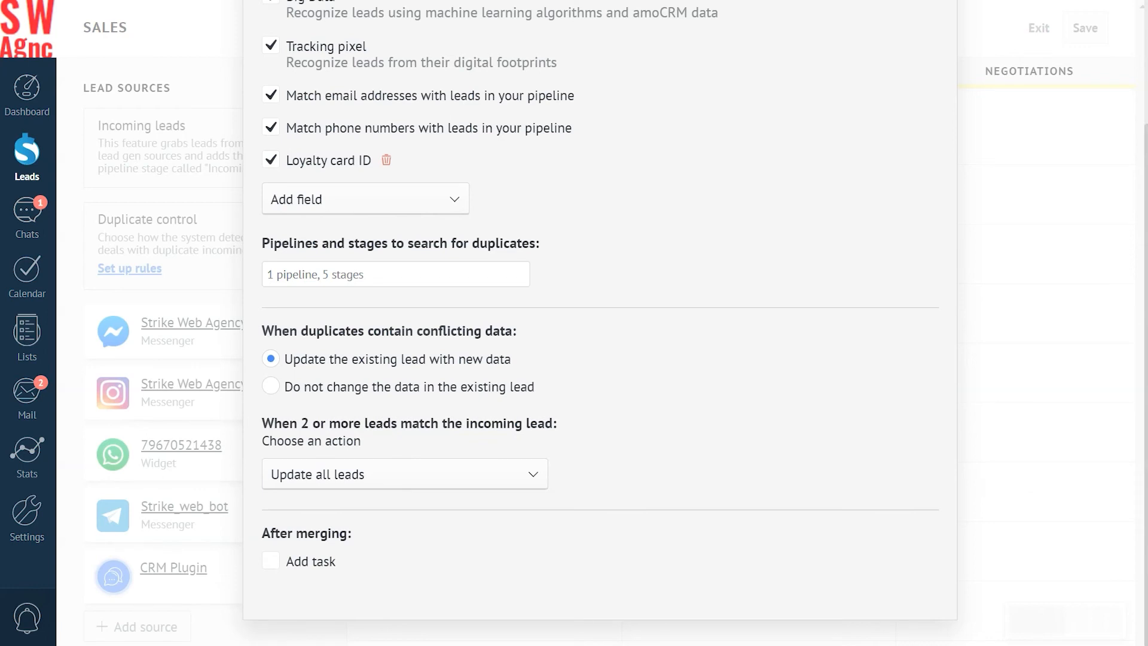
left_click(270, 561)
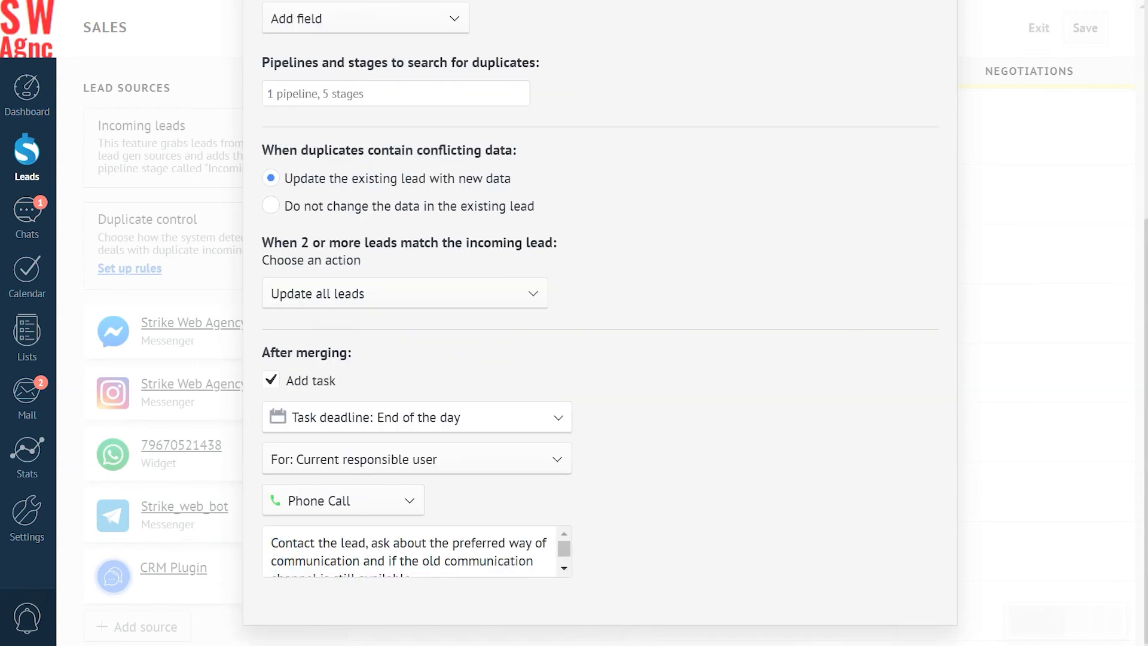